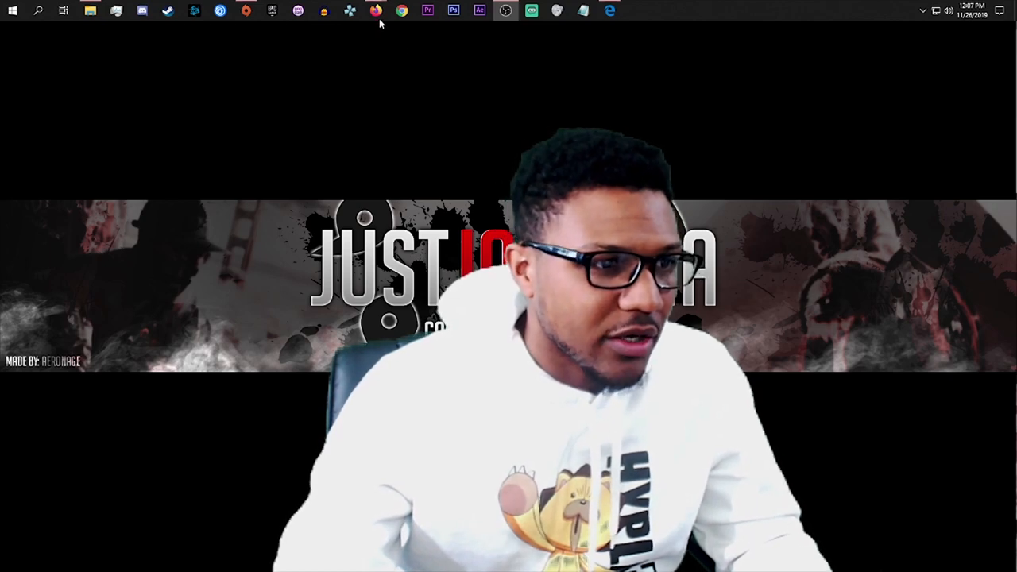
Bring the Firefox window with GamesRadar's Kojima horror-game tweet into view.
left_click(375, 10)
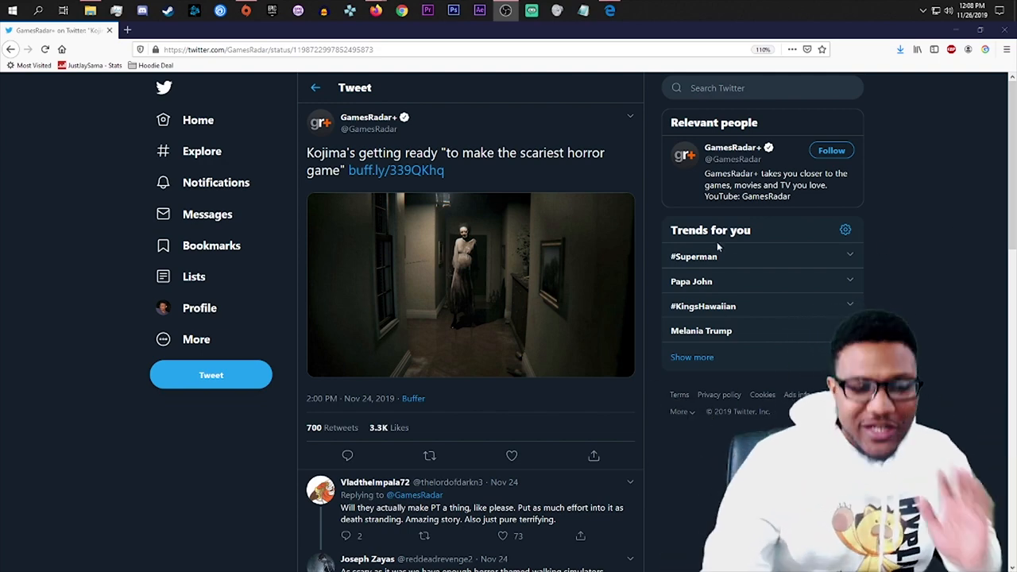
Follow the tweet's buff.ly link to the GamesRadar Kojima article and read down to his embedded tweet.
left_click(396, 170)
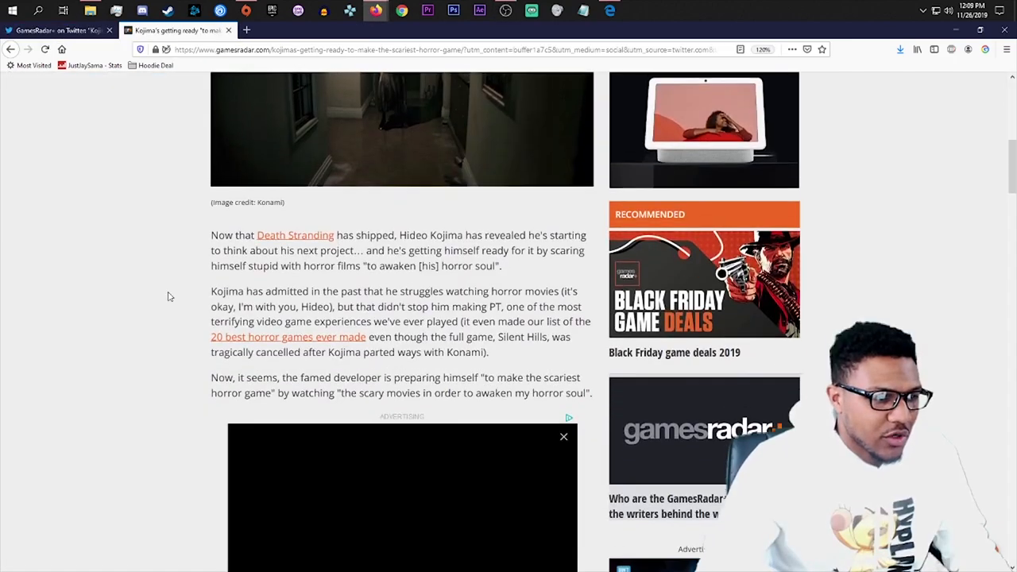
scroll("down", 3)
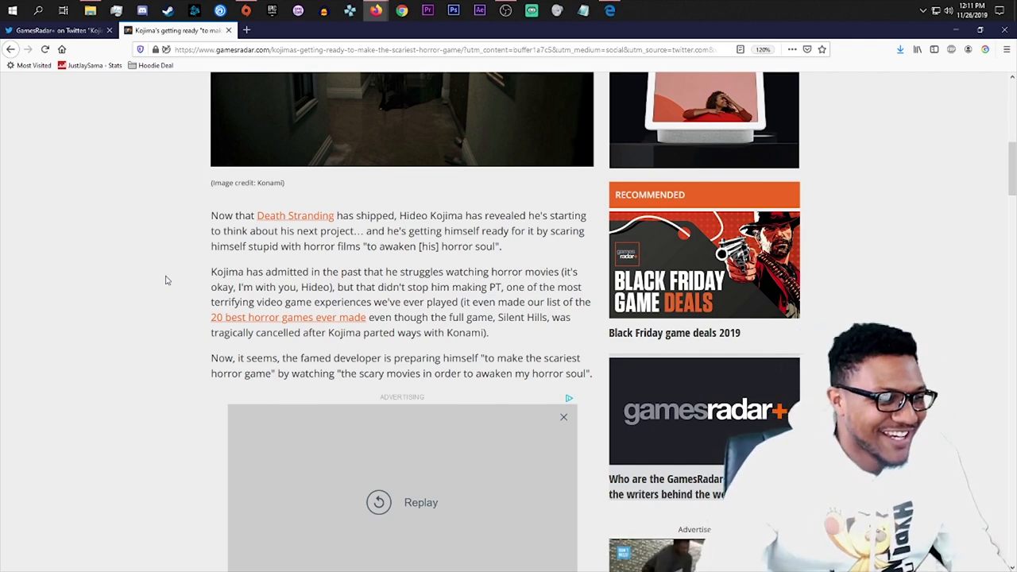
scroll("down", 3)
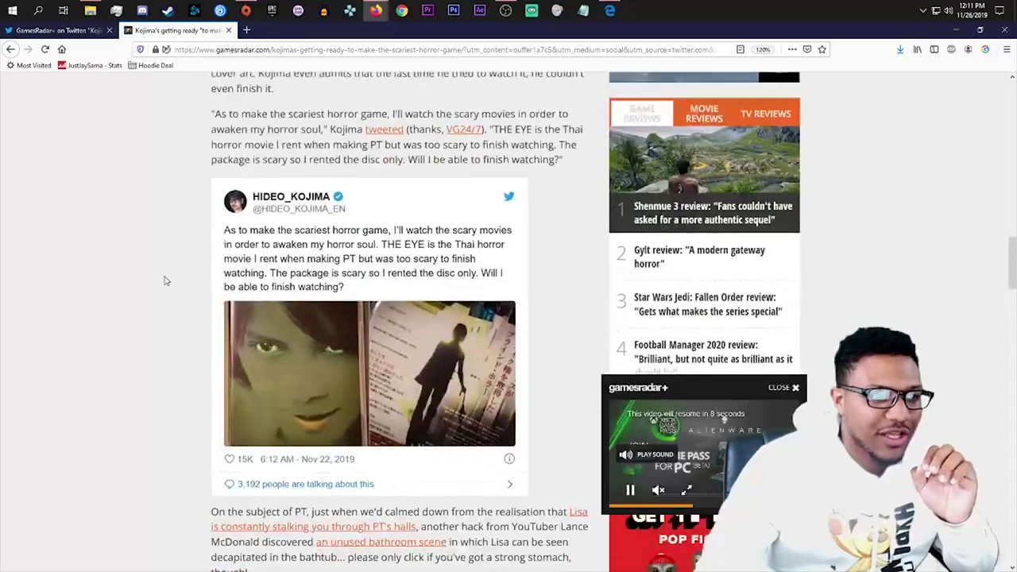
Read further down the article to Kojima's embedded tweet about the Thai movie The Eye.
scroll("down", 3)
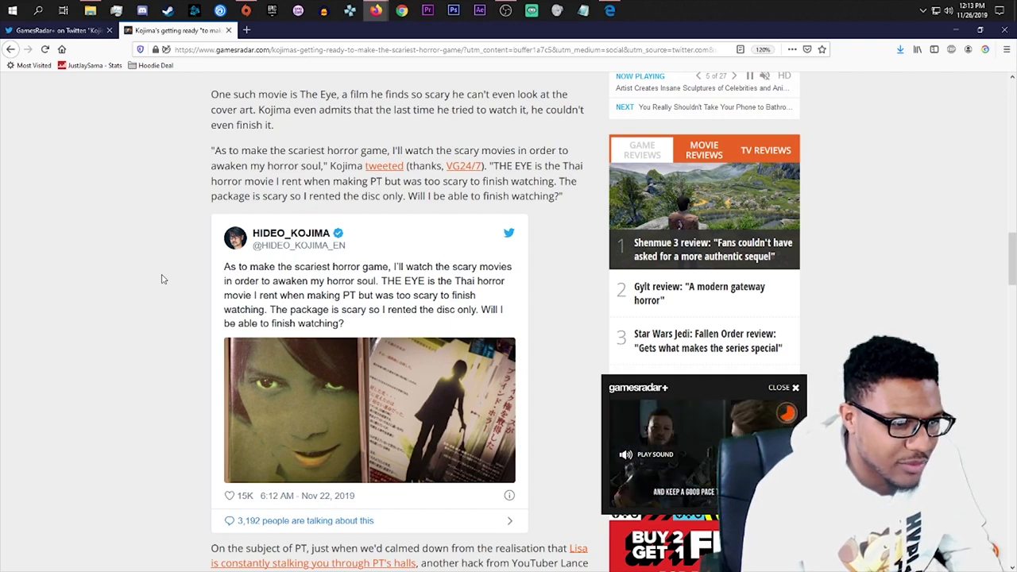
scroll("down", 3)
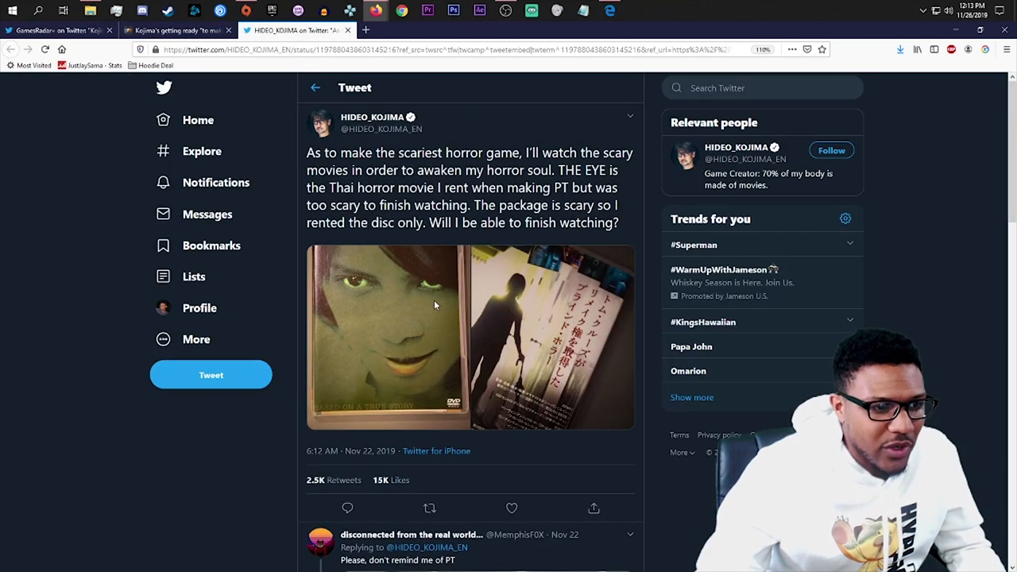
View both DVD photos in Kojima's tweet enlarged, then search Google for 'THE EYE thai movie'.
left_click(388, 334)
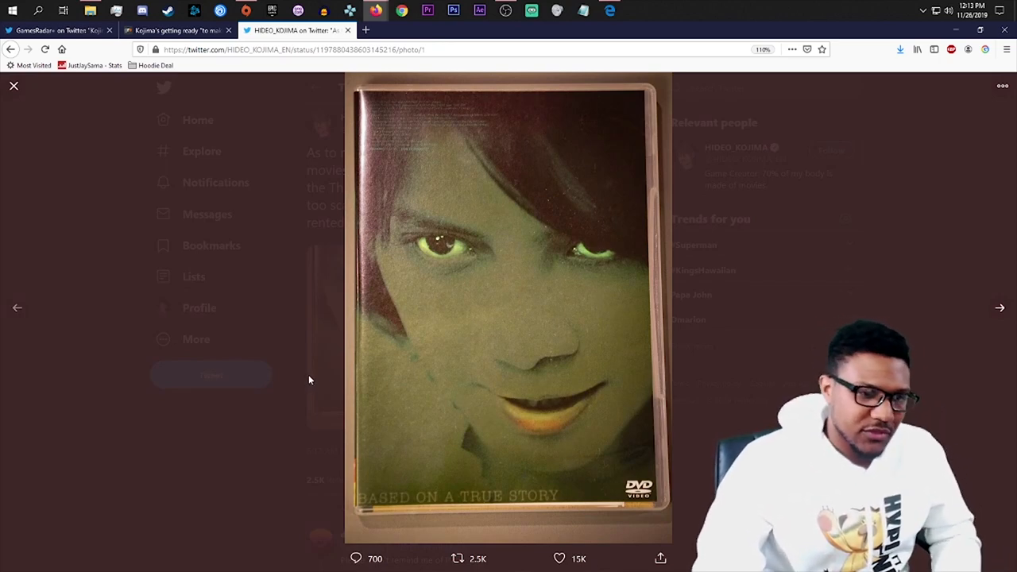
left_click(999, 308)
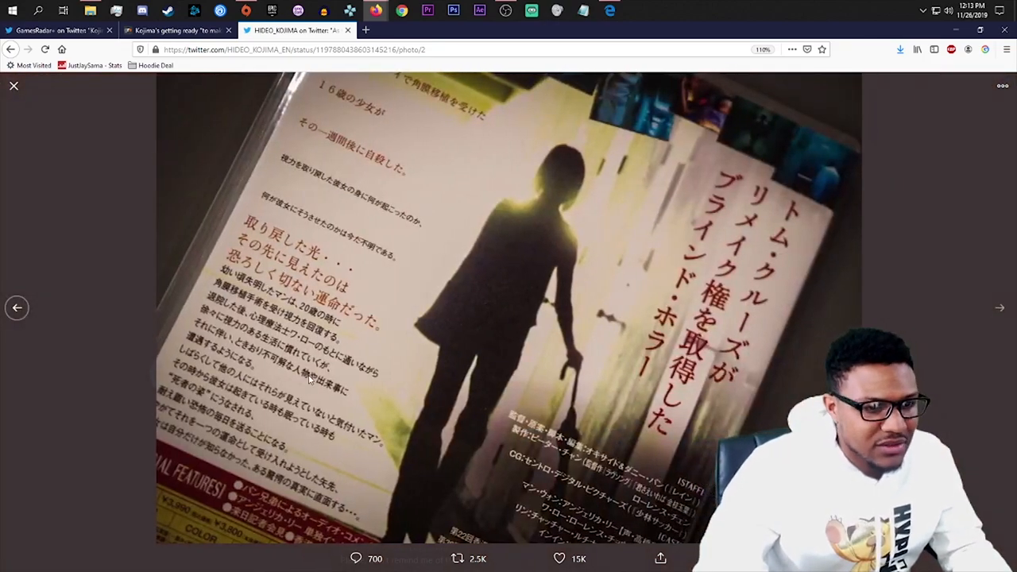
left_click(13, 86)
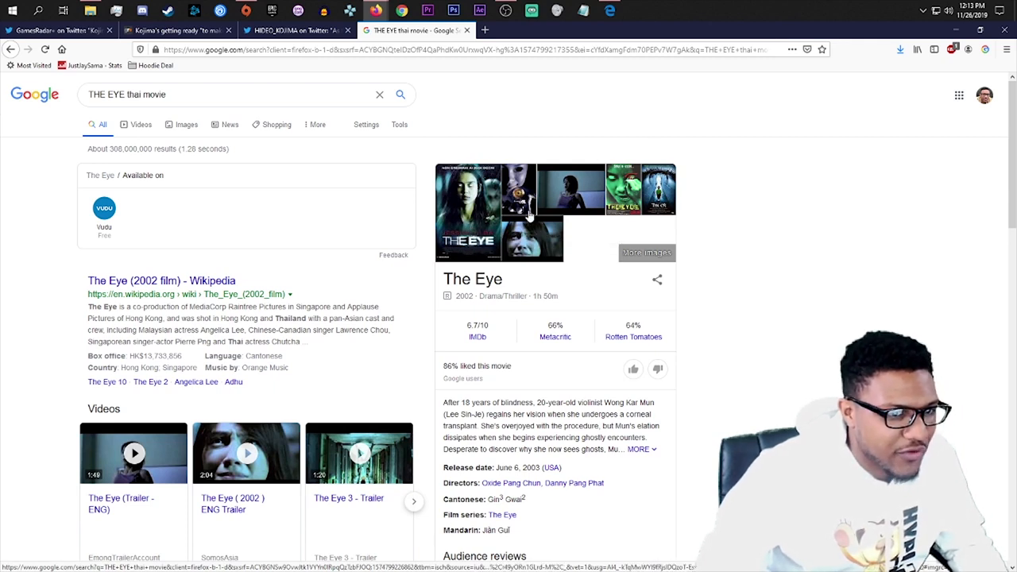
Browse image results for The Eye, previewing the green-faced poster and The Eye 10 image.
left_click(186, 124)
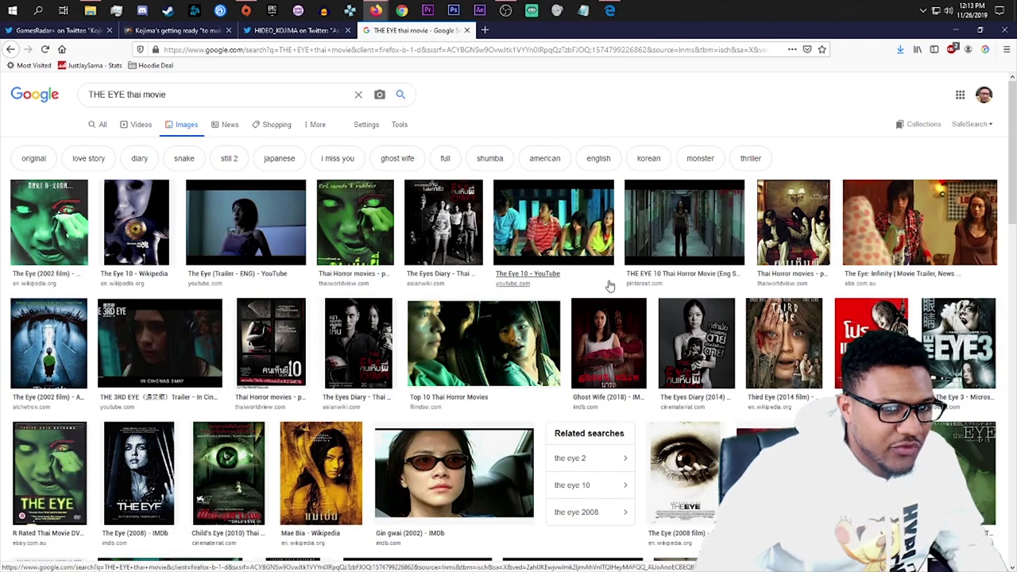
left_click(444, 222)
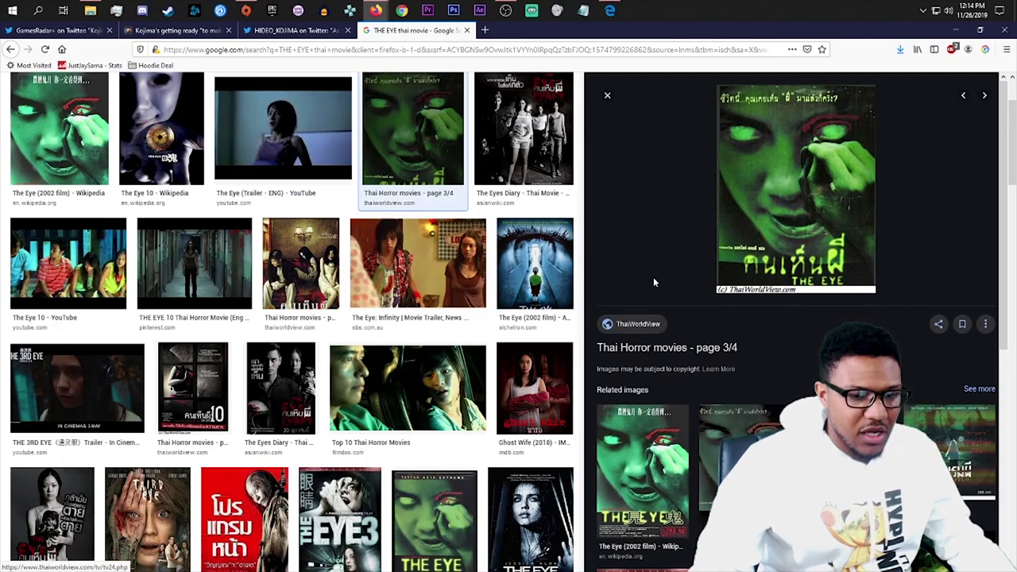
left_click(162, 127)
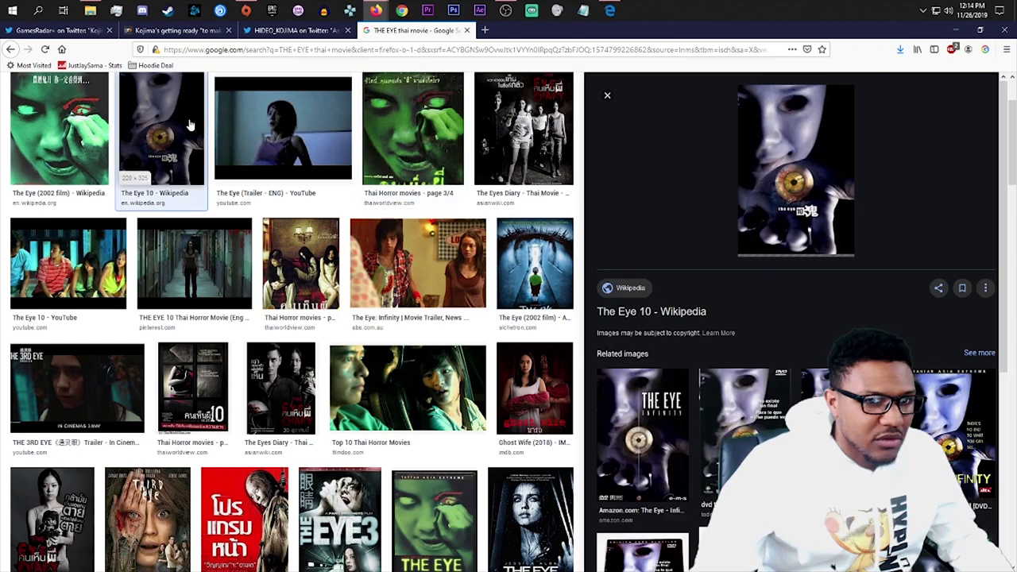
scroll("down", 3)
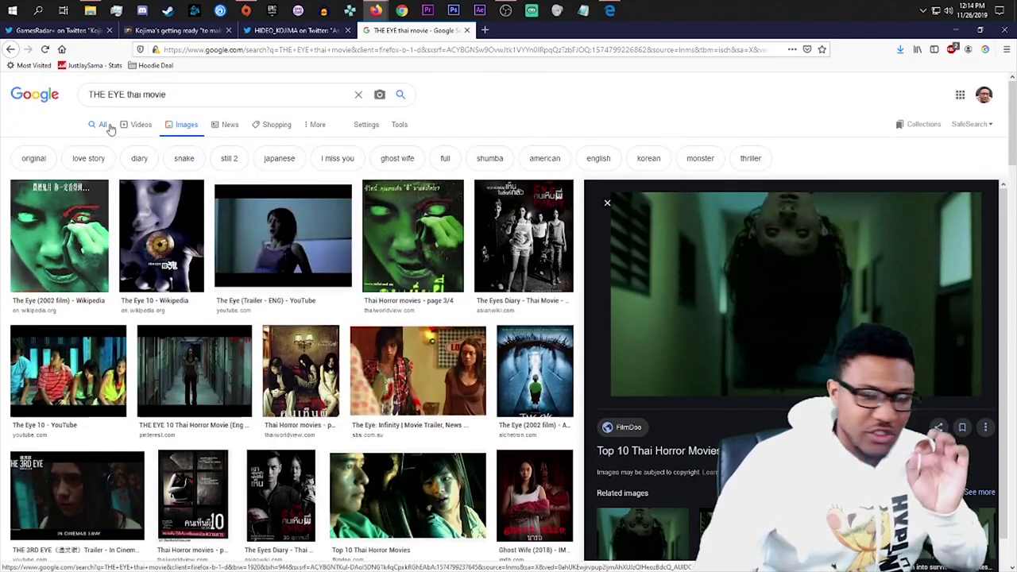
Return to all results and open the Wikipedia article for The Eye (2002 film).
left_click(102, 124)
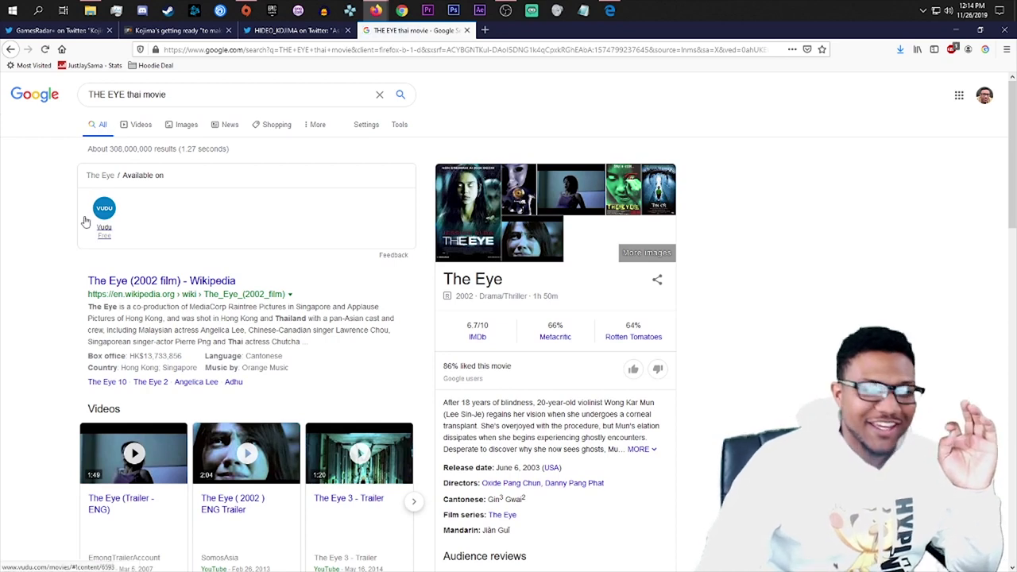
mouse_move(86, 222)
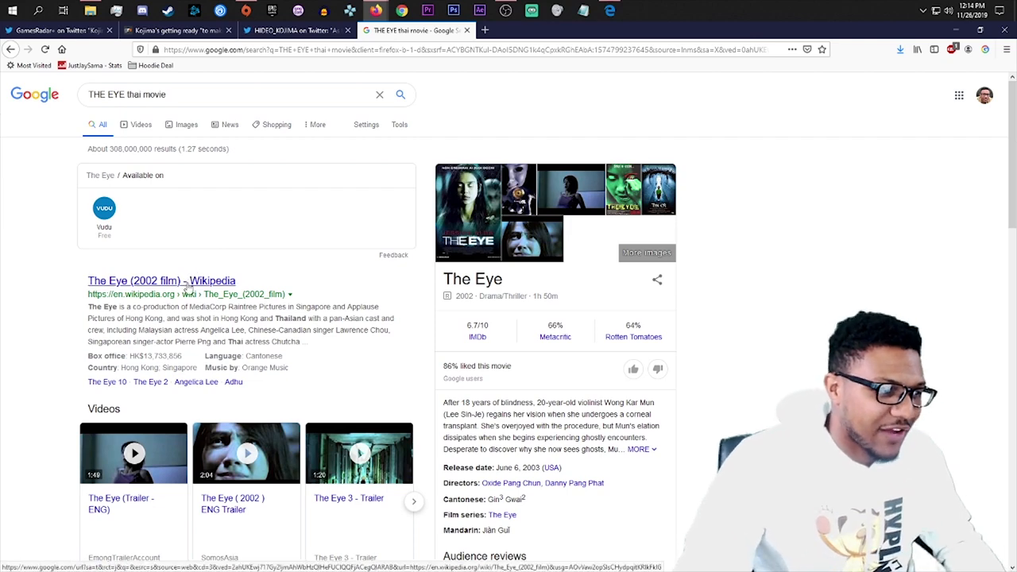
left_click(162, 280)
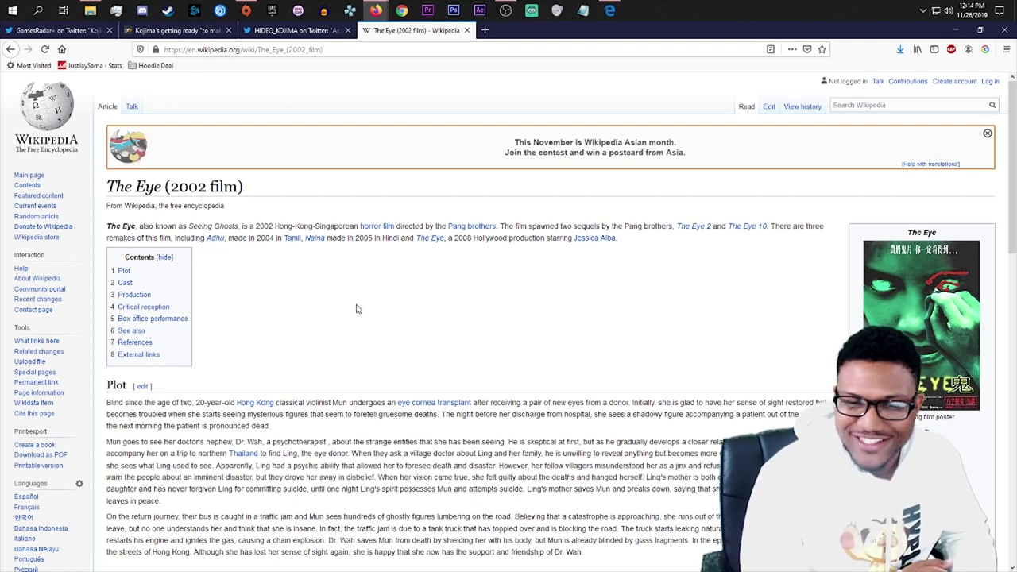
scroll("down", 3)
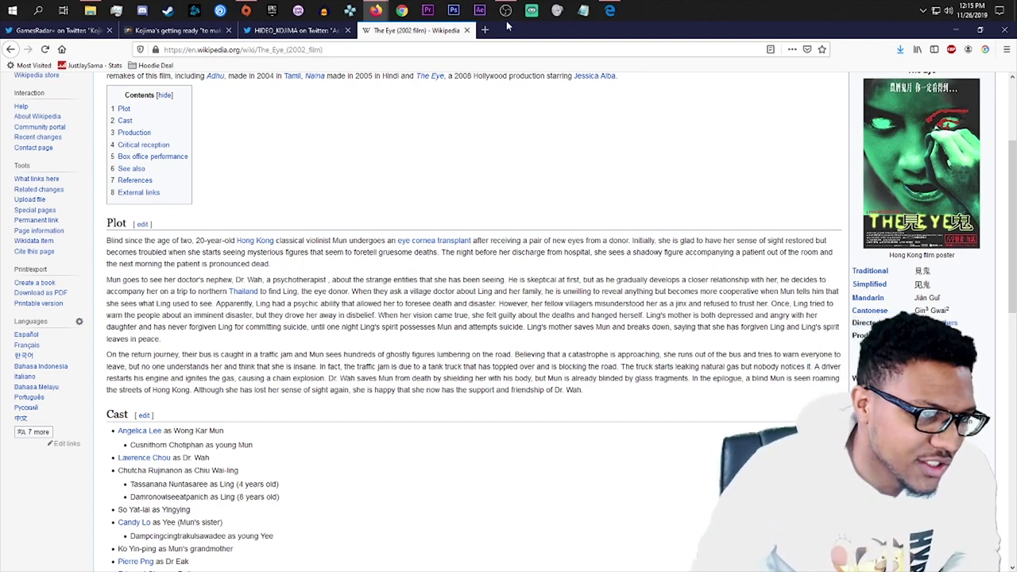
Return to the Kojima scariest-horror-game article and scroll down toward the 'unused bathroom scene' link.
left_click(295, 31)
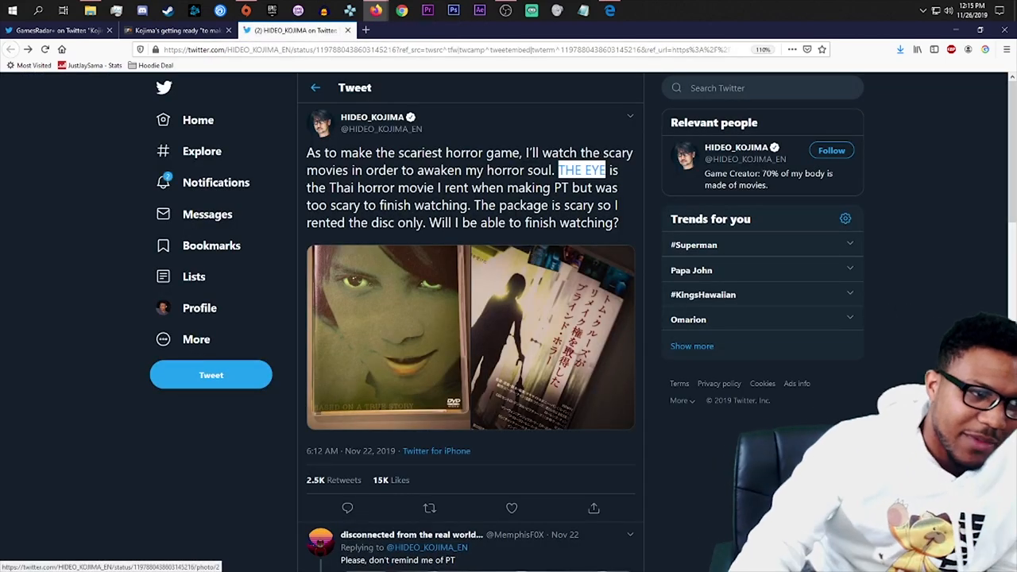
left_click(175, 31)
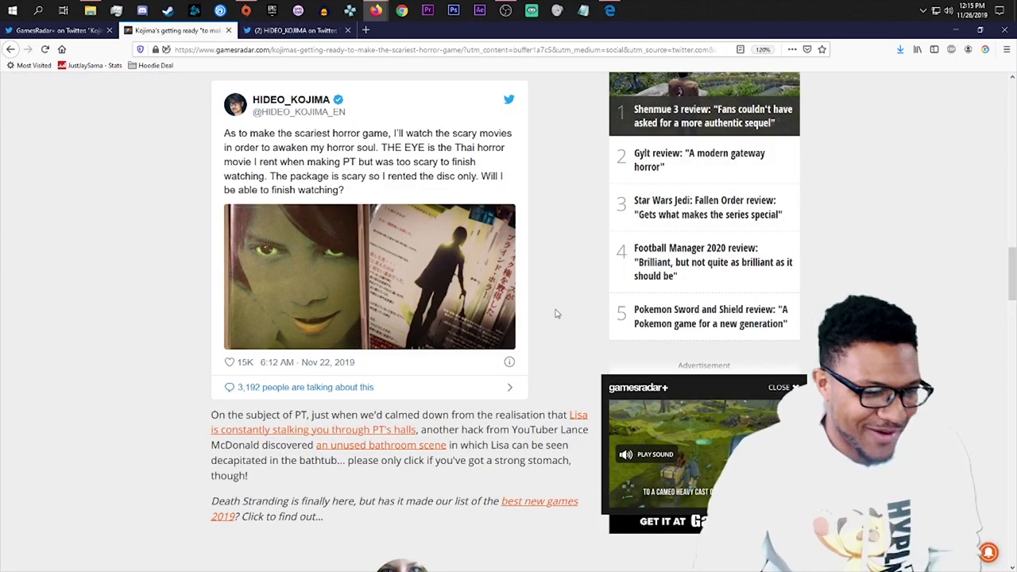
scroll("down", 3)
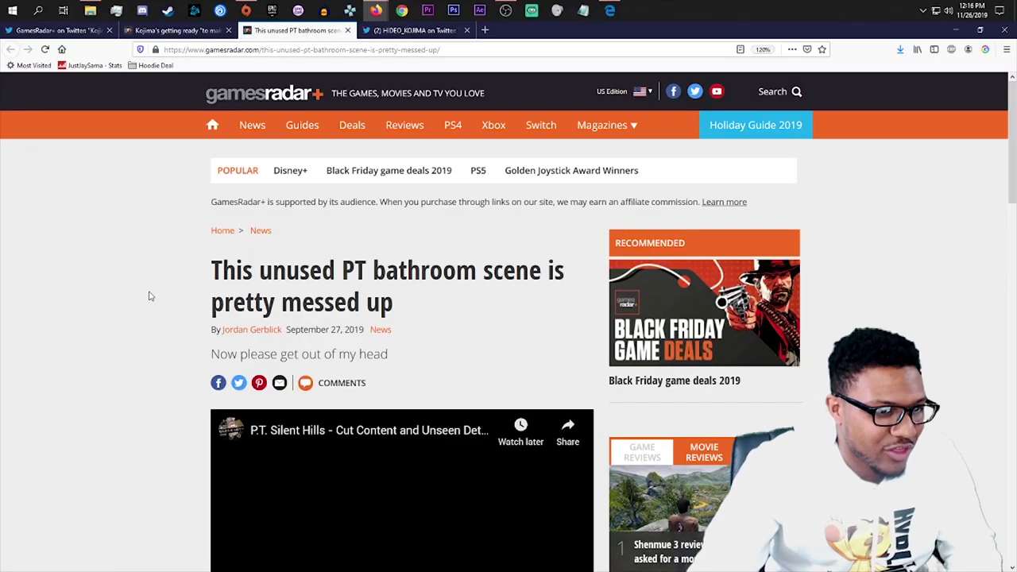
scroll("down", 3)
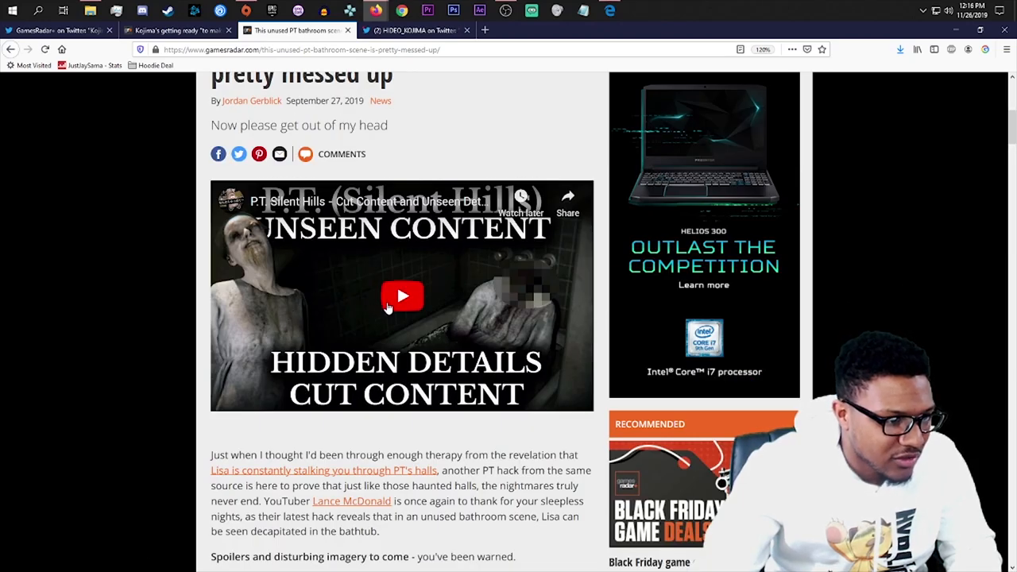
scroll("down", 3)
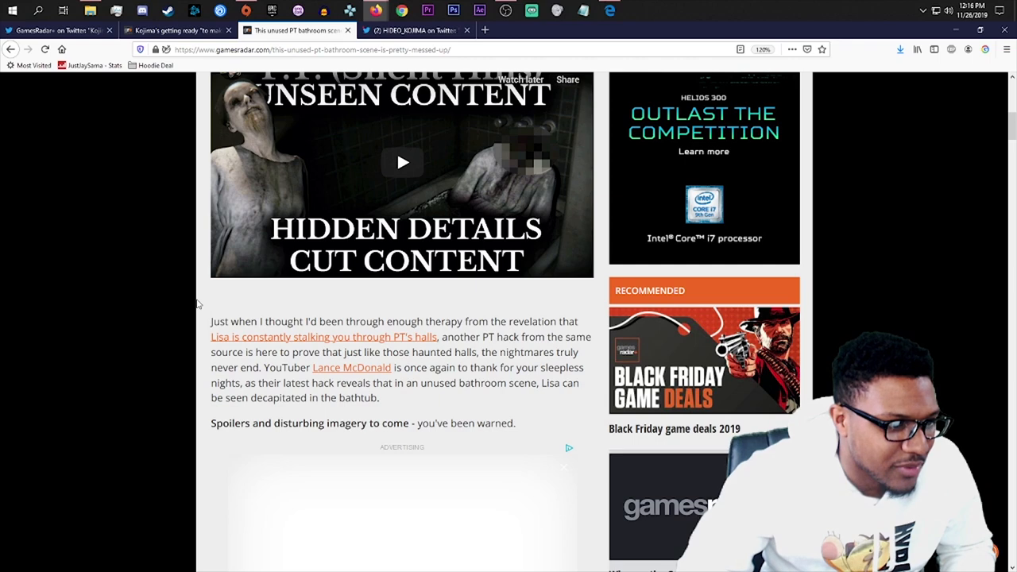
mouse_move(191, 80)
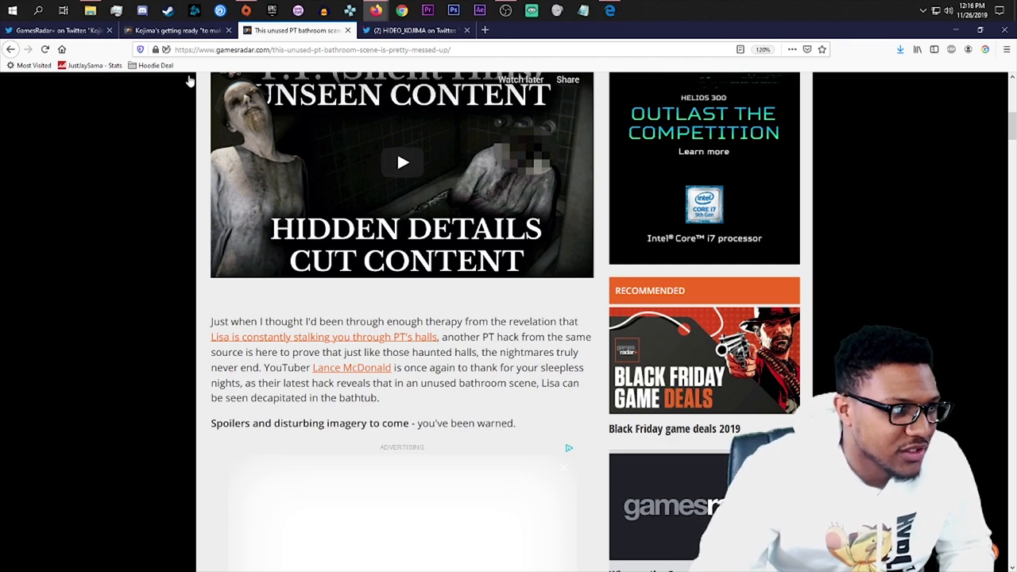
Start playing the P.T. cut-content video with its gore warning.
left_click(174, 30)
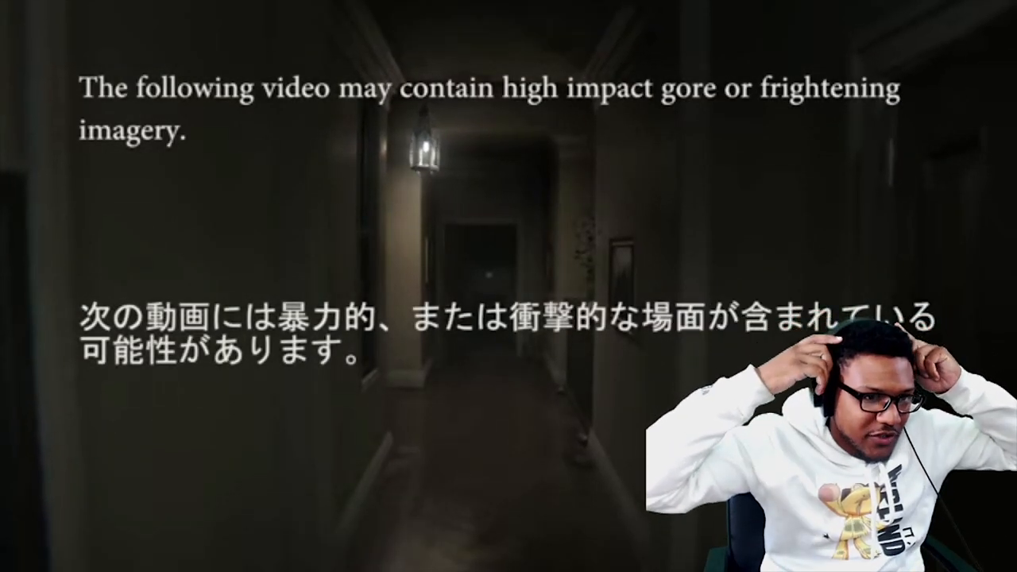
mouse_move(346, 555)
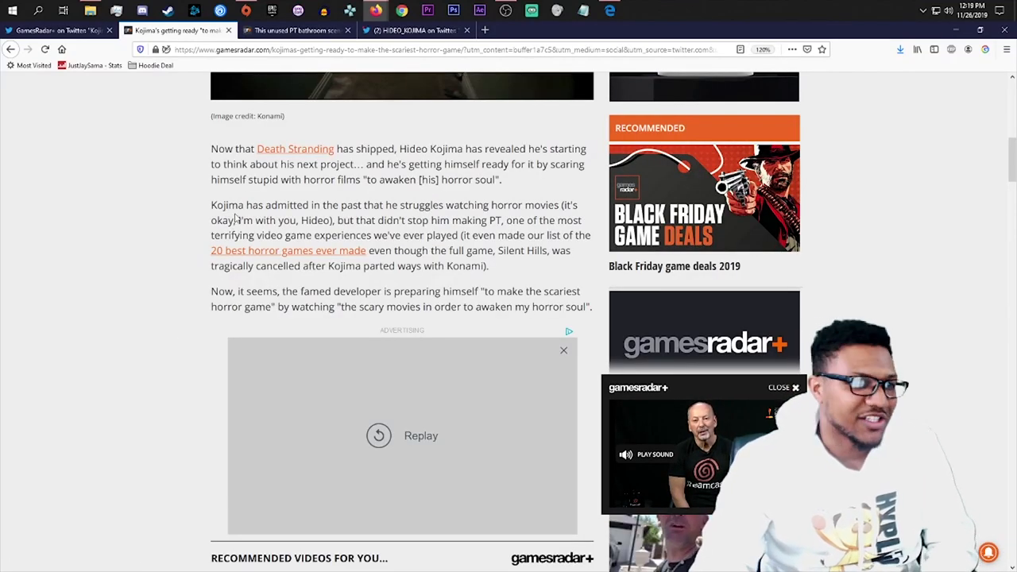
left_click(410, 30)
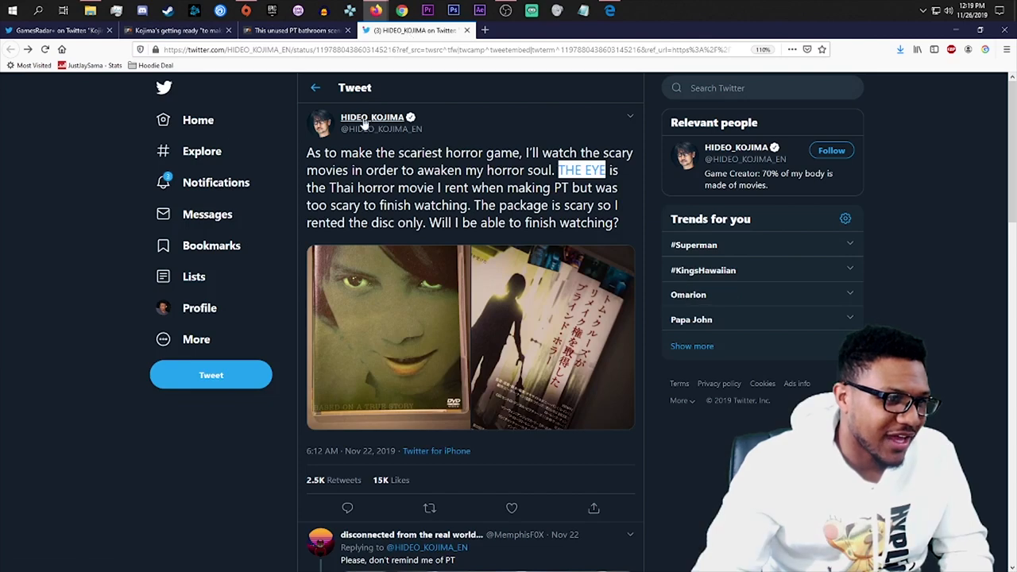
left_click(372, 118)
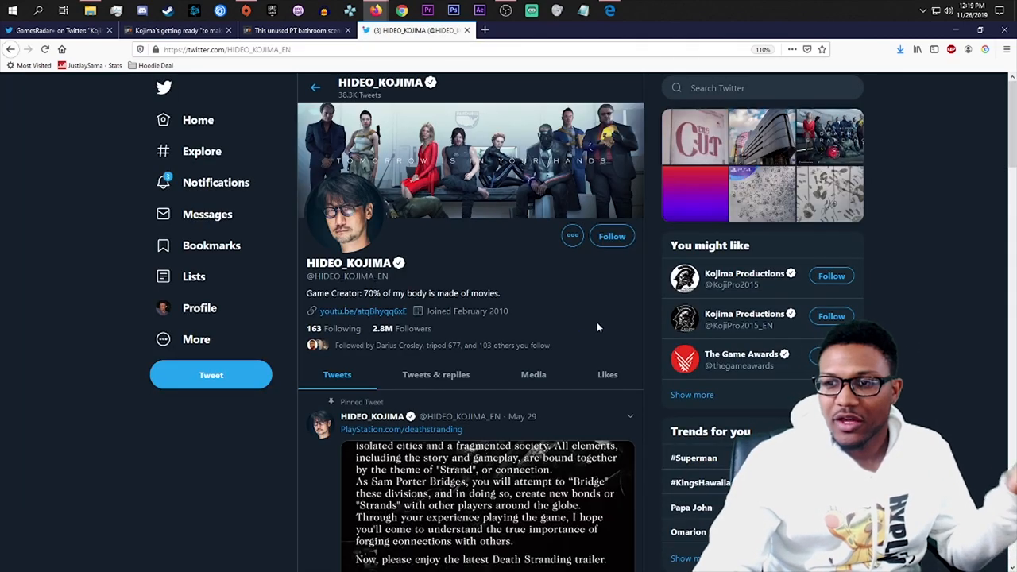
left_click(612, 235)
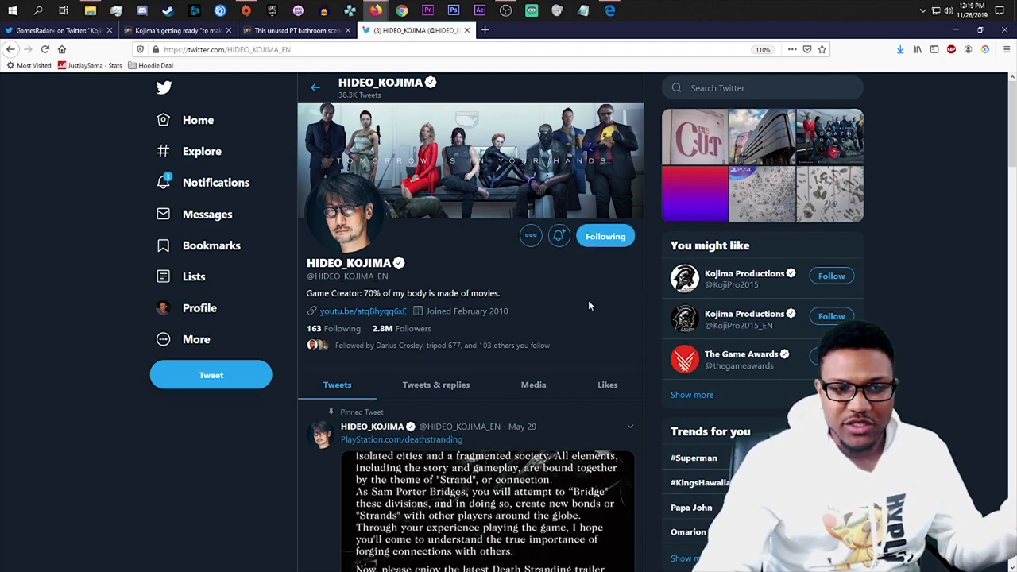
scroll("down", 3)
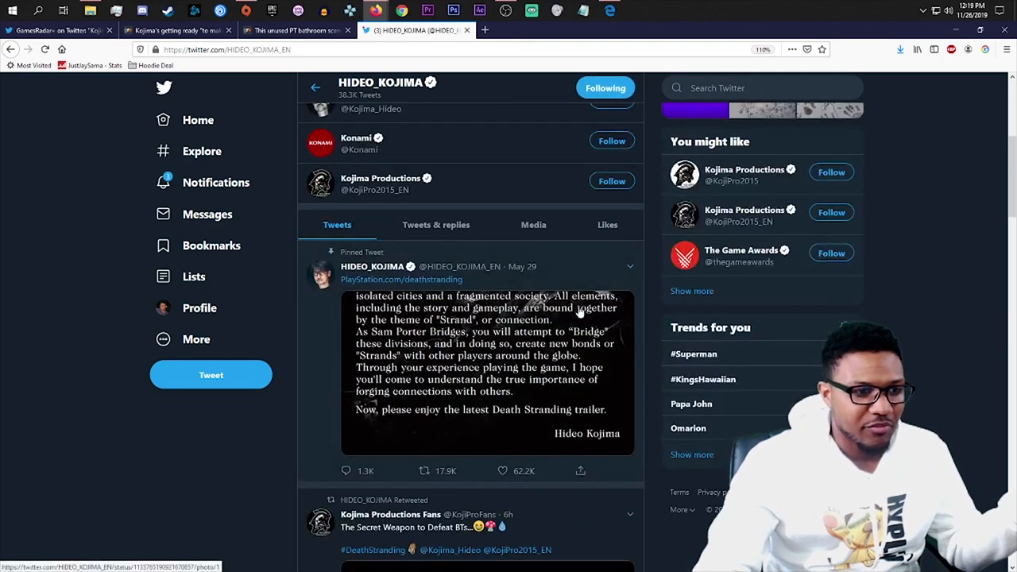